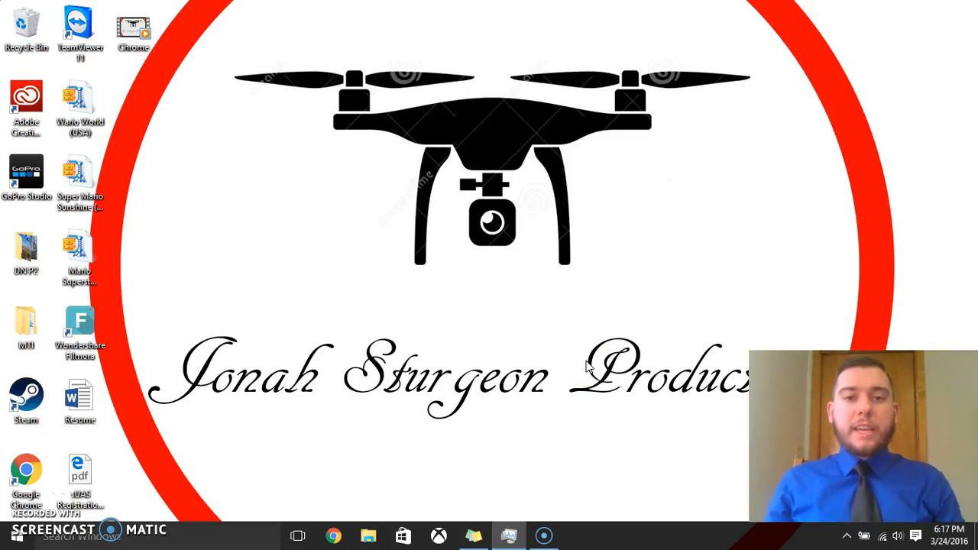
Bring Chrome up, go to Settings from the menu and scroll to the People section
click(600, 367)
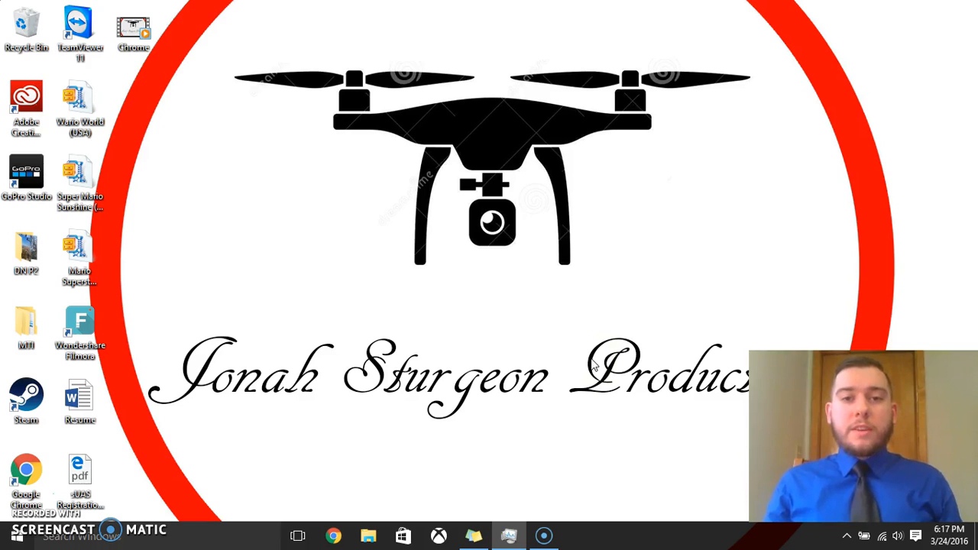
mouse_move(599, 352)
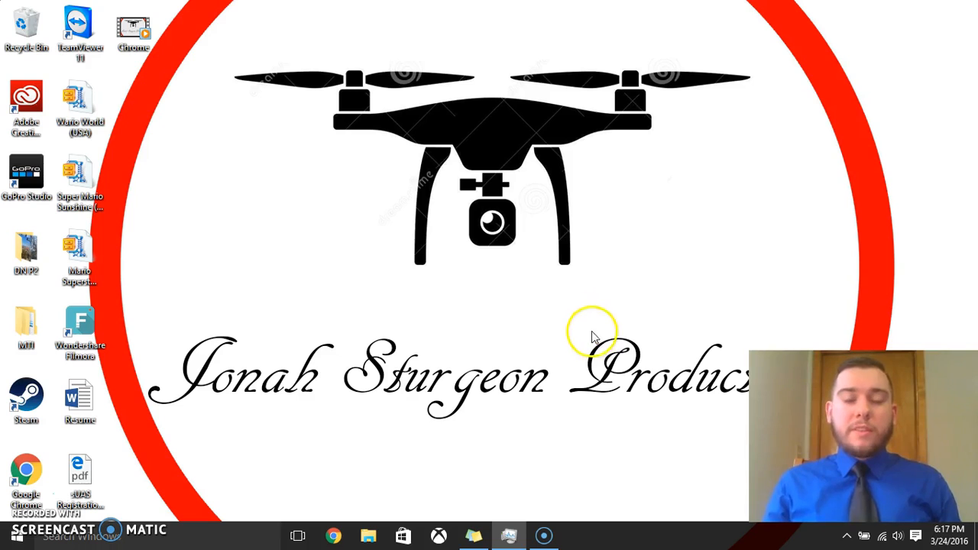
mouse_move(550, 272)
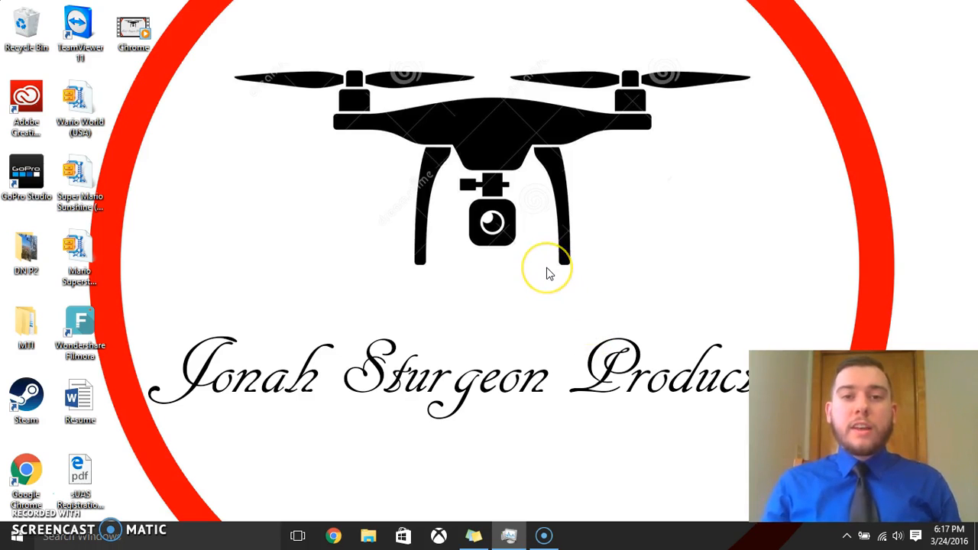
mouse_move(599, 250)
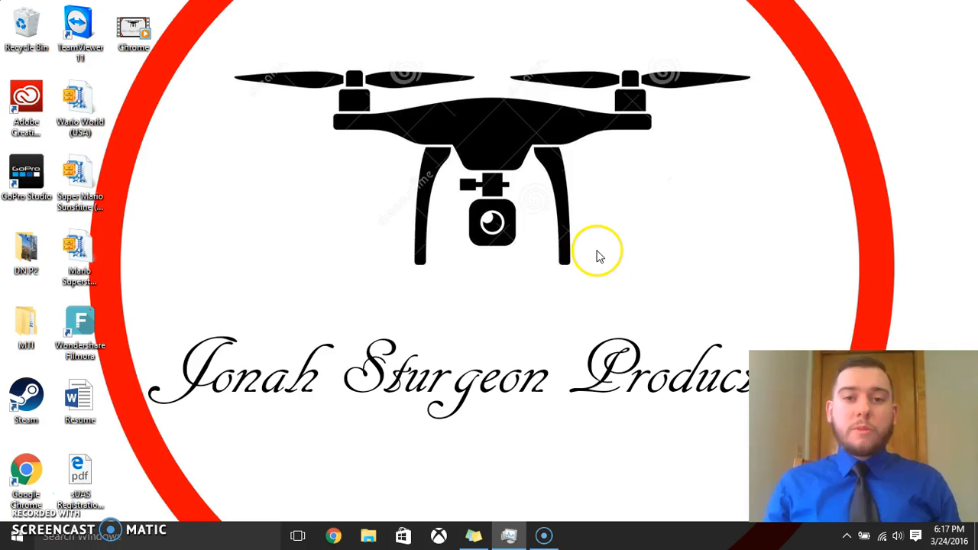
mouse_move(556, 227)
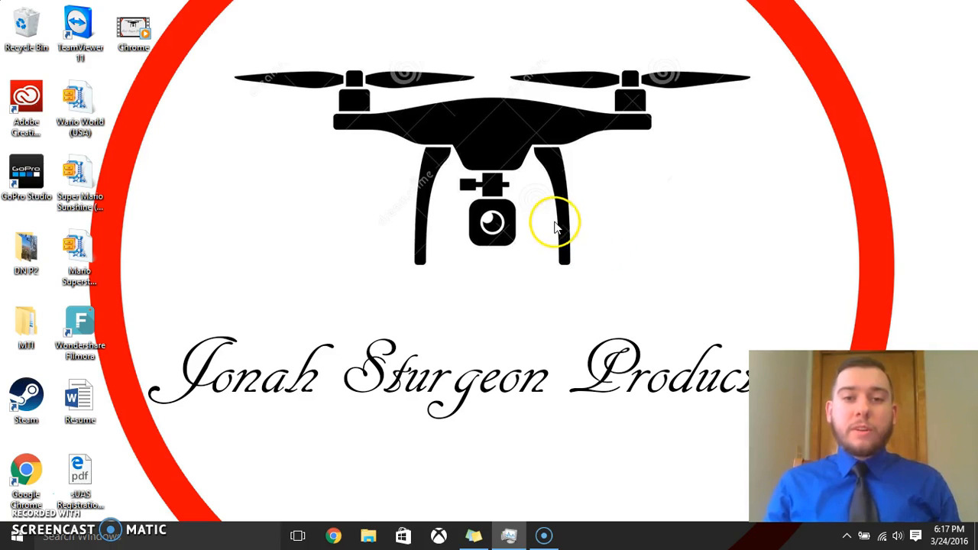
mouse_move(492, 372)
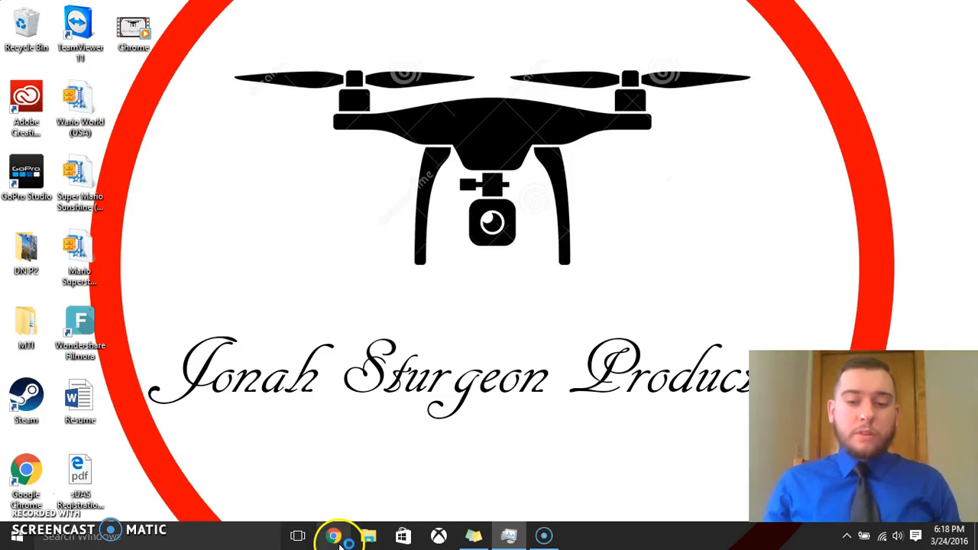
click(334, 535)
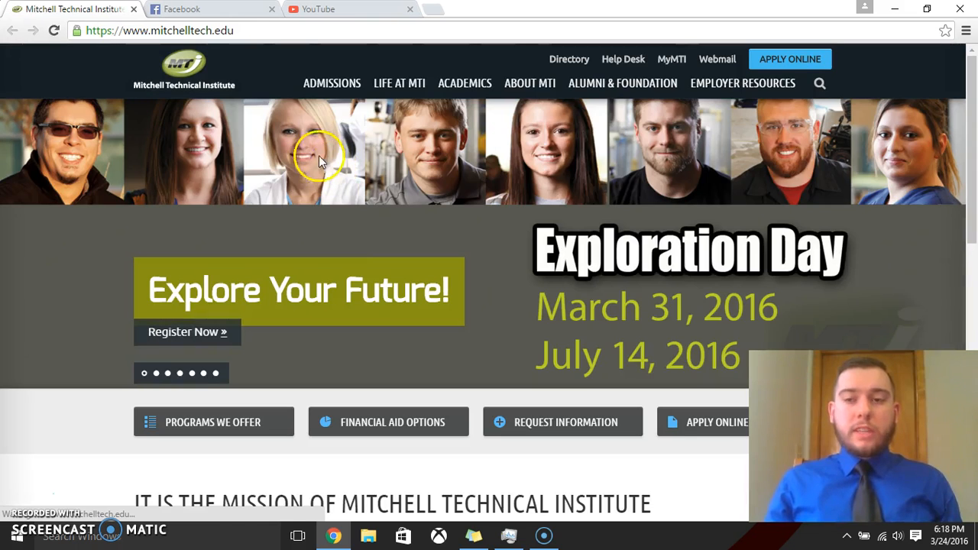
mouse_move(948, 23)
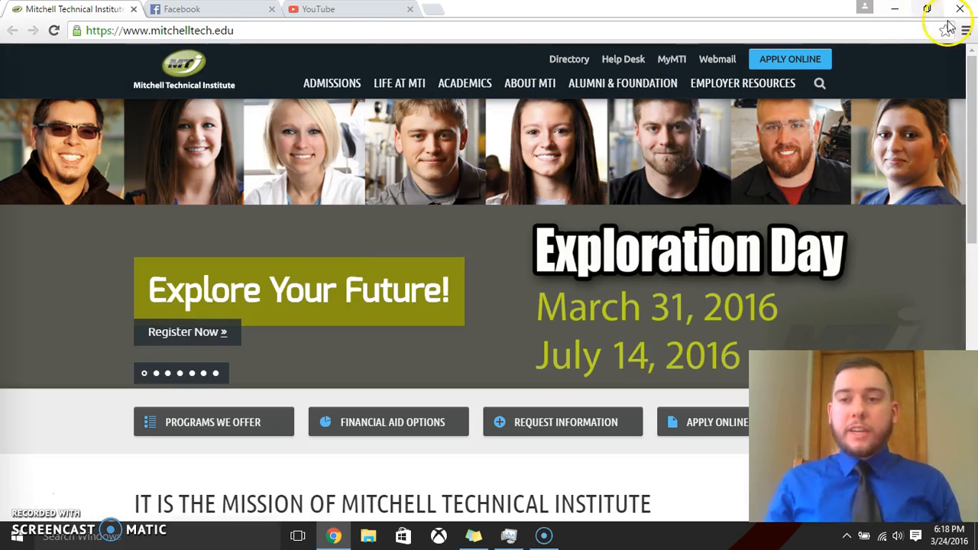
mouse_move(967, 31)
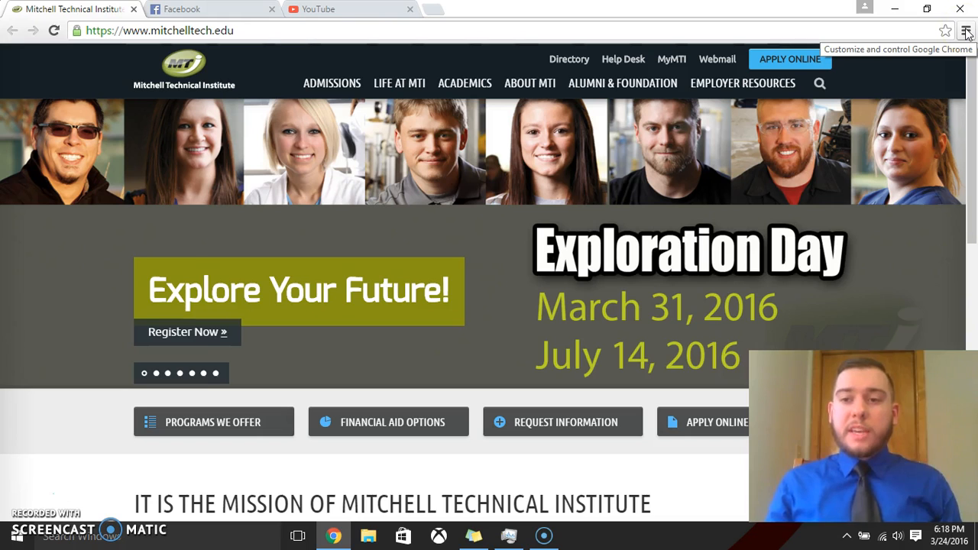
click(967, 31)
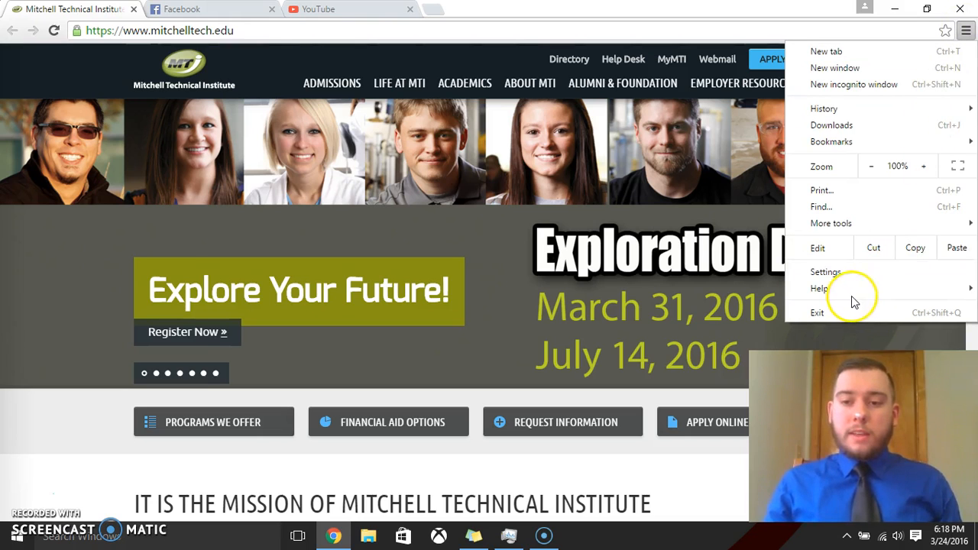
click(826, 272)
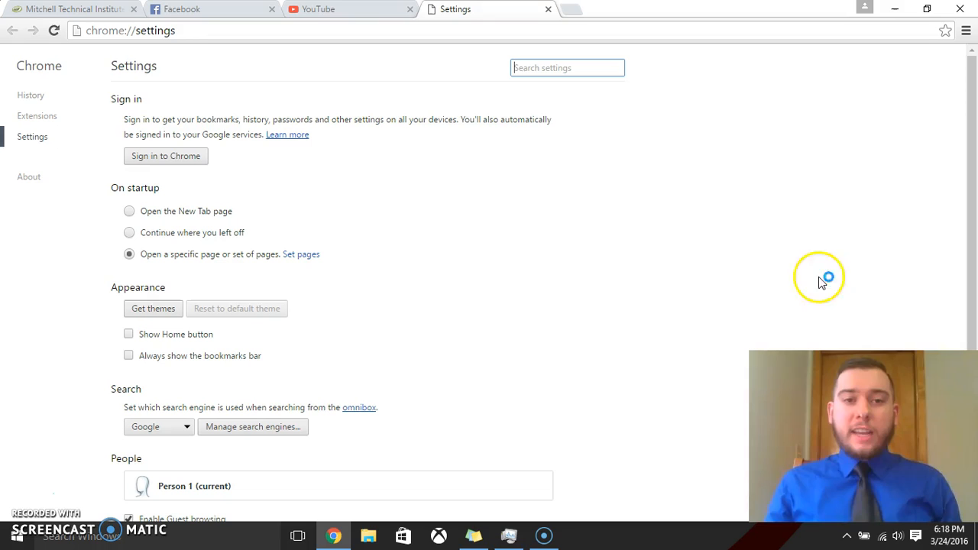
scroll(down, 3)
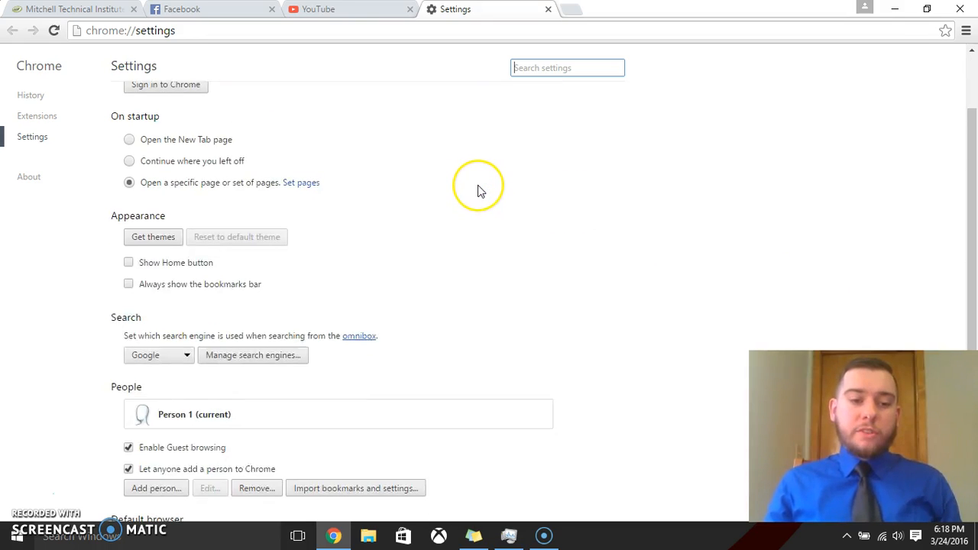
scroll(down, 3)
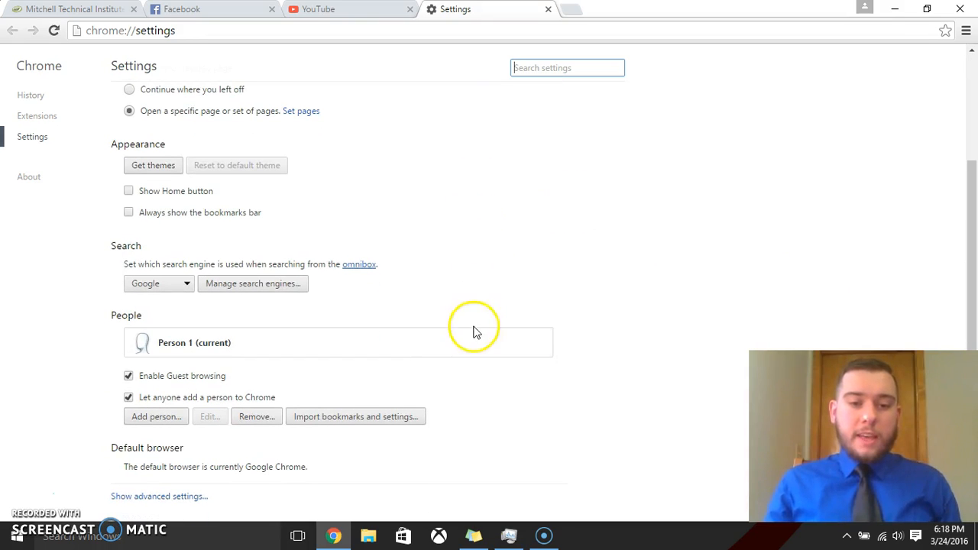
mouse_move(354, 416)
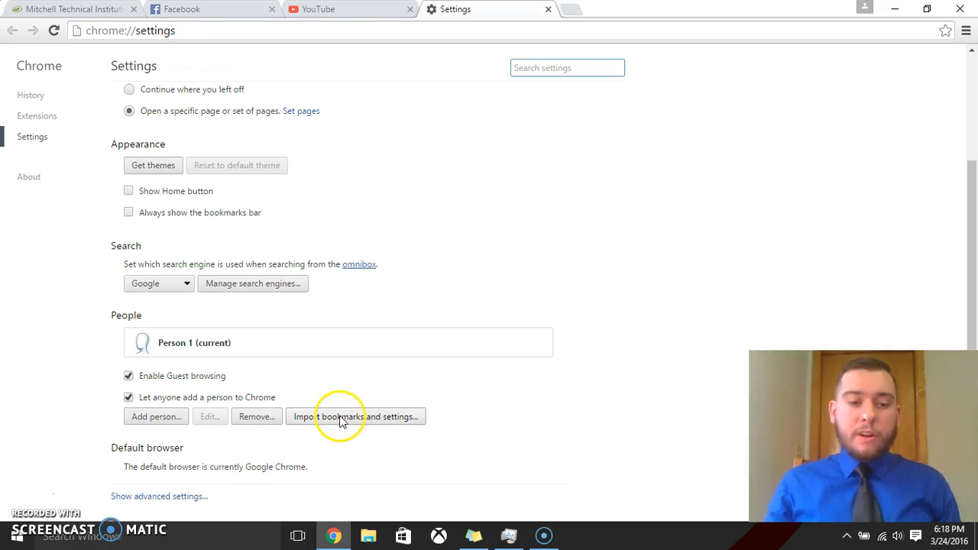
Start 'Import bookmarks and settings' with Microsoft Internet Explorer as the source, all items checked
click(355, 416)
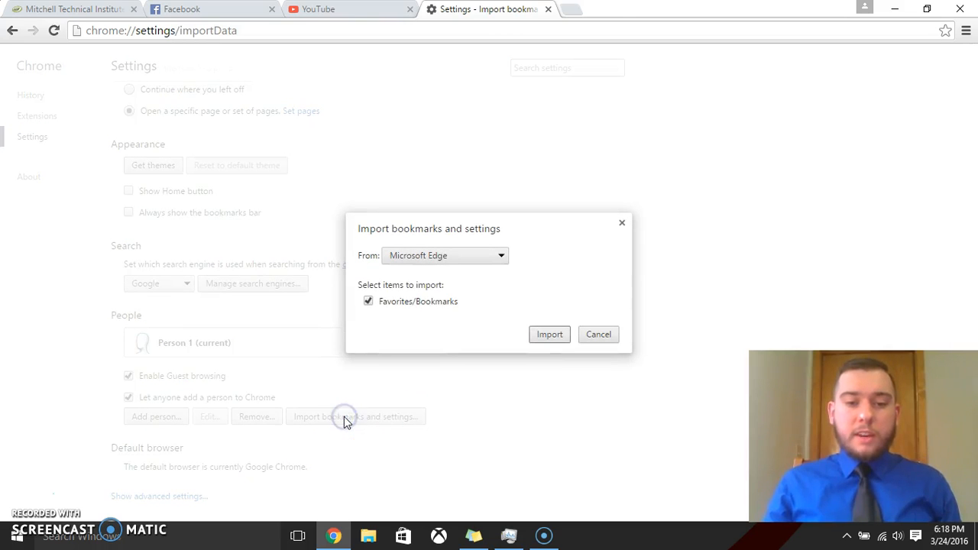
mouse_move(435, 278)
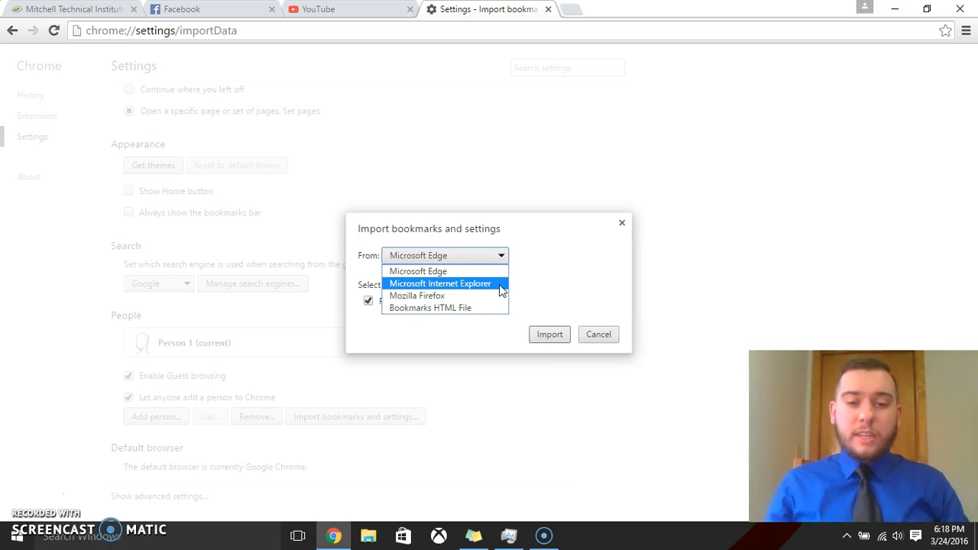
click(440, 283)
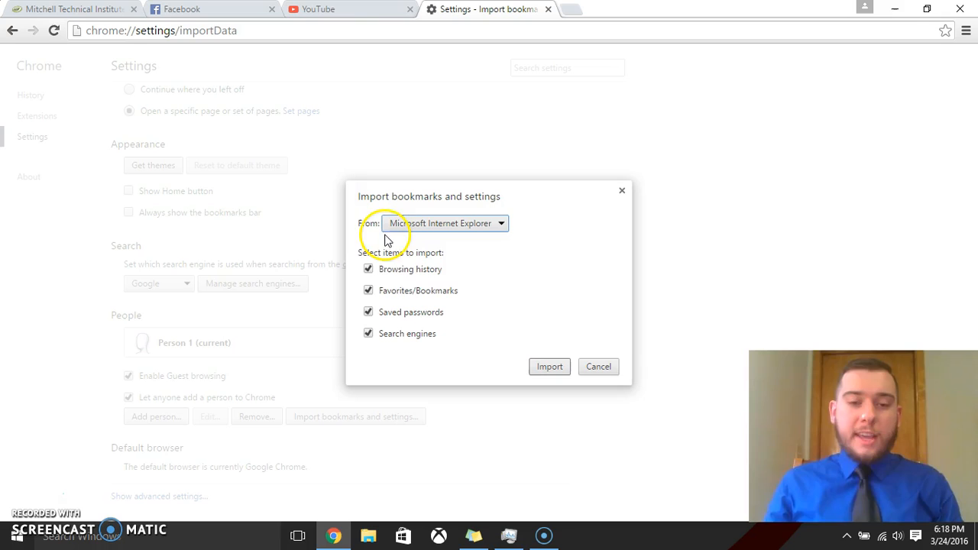
mouse_move(419, 257)
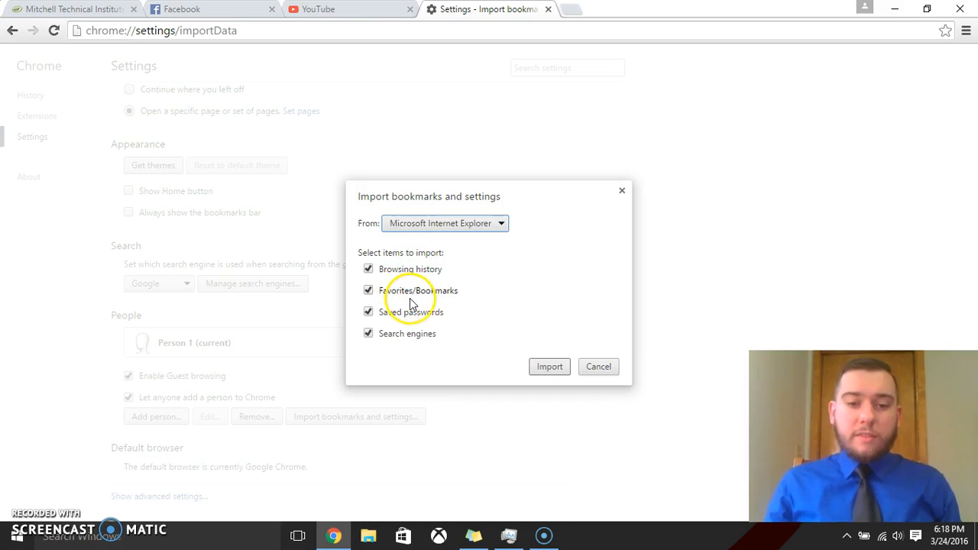
mouse_move(447, 331)
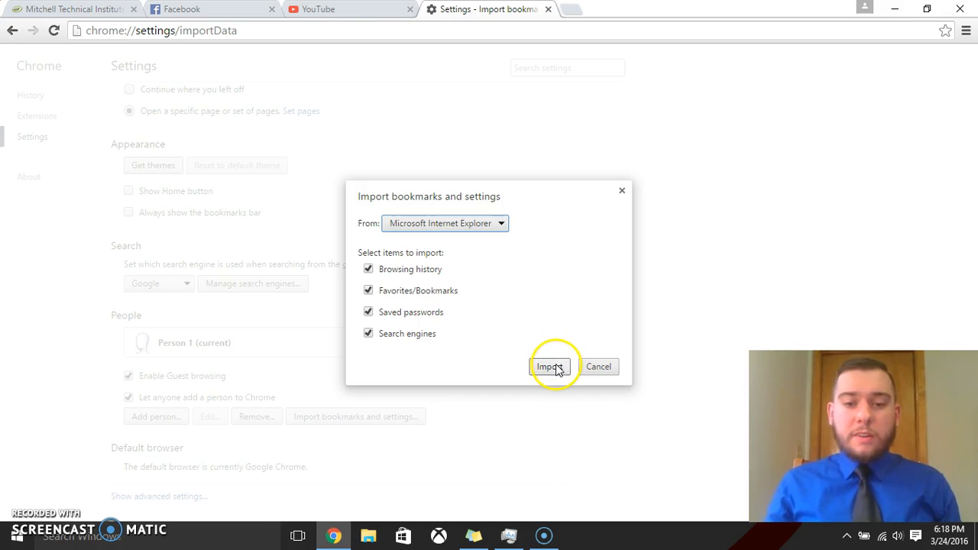
Run the import and tick 'Always show the bookmarks bar' in the Success dialog
click(550, 367)
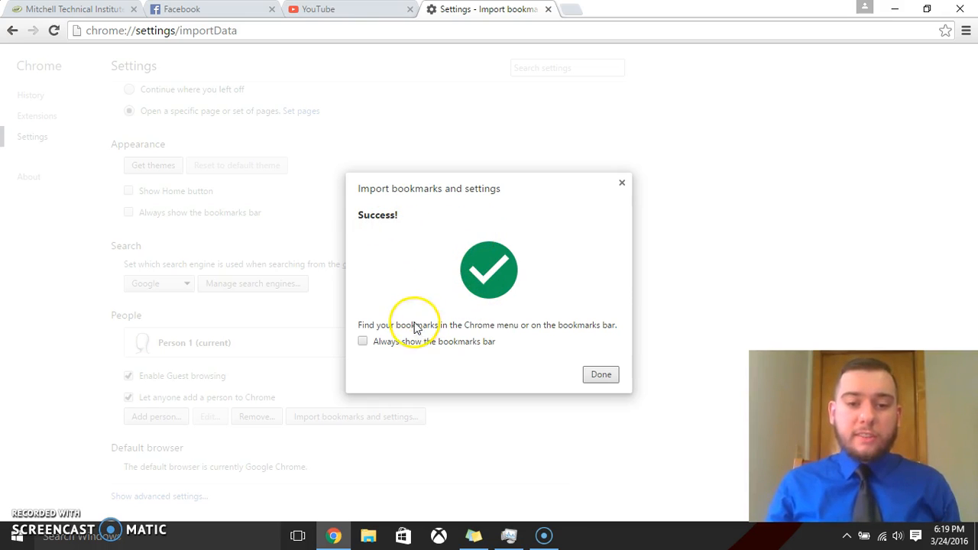
mouse_move(578, 333)
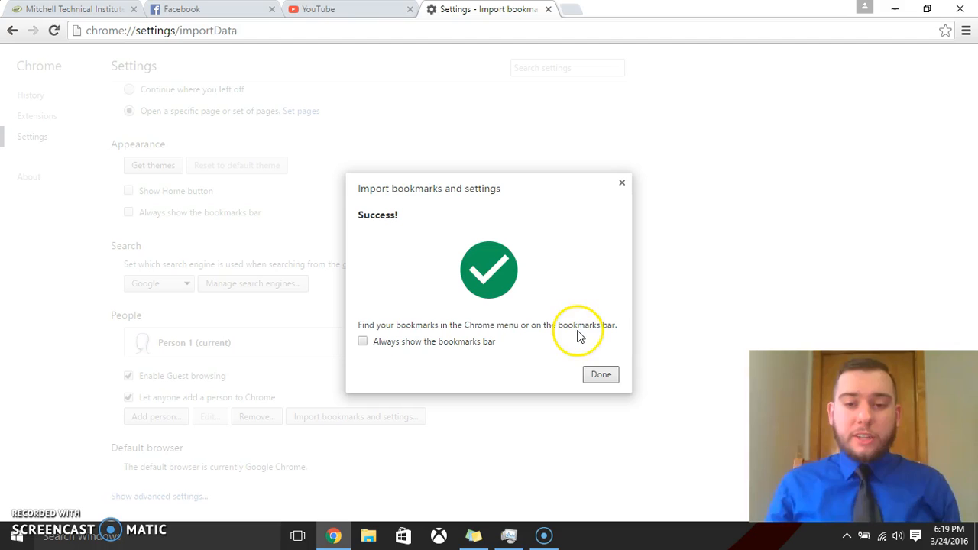
mouse_move(645, 334)
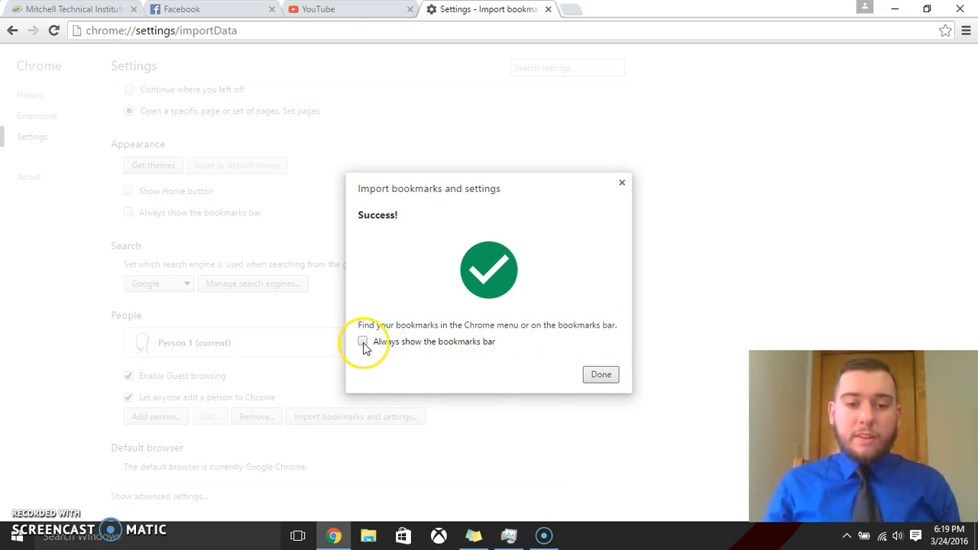
click(600, 375)
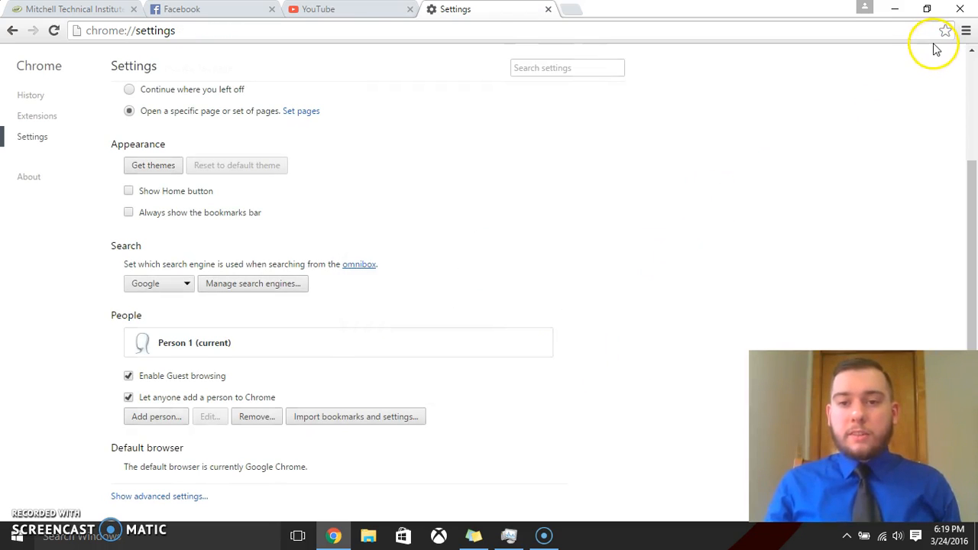
Show the bookmarks bar overflow on a new tab, revealing the 'Imported From IE' folder
click(569, 9)
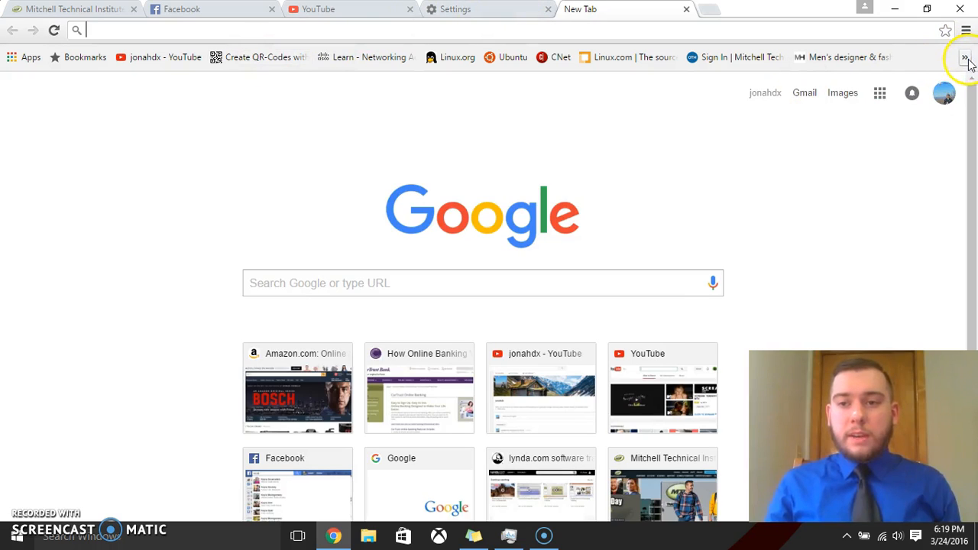
click(966, 56)
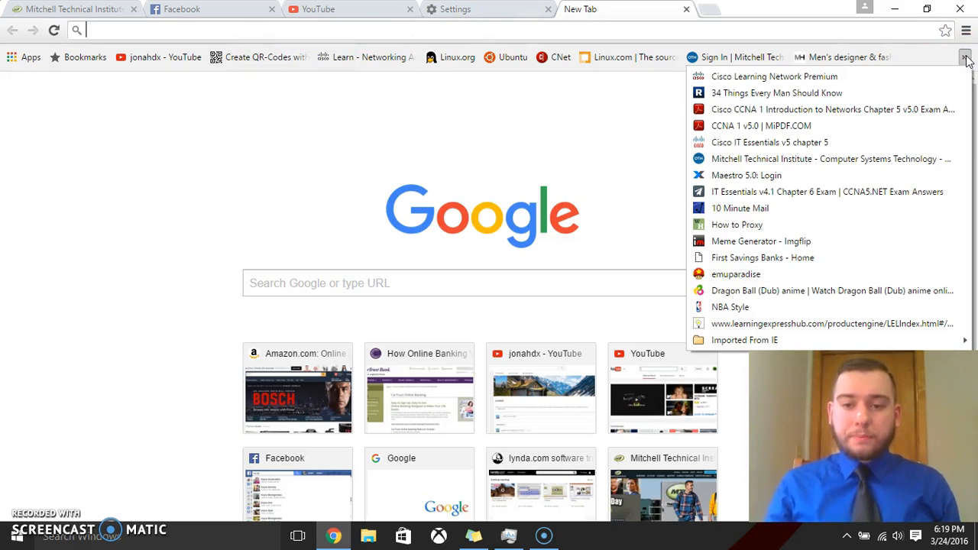
mouse_move(832, 111)
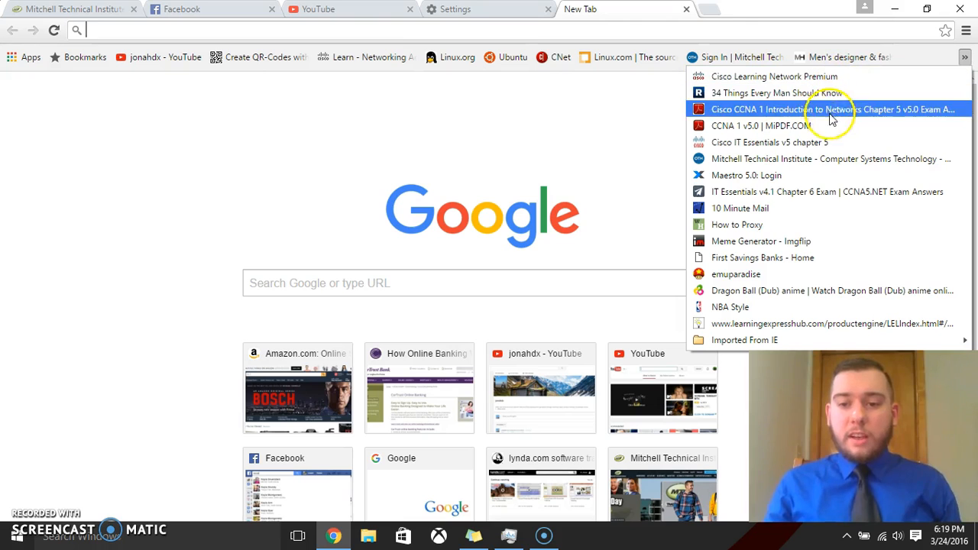
mouse_move(837, 305)
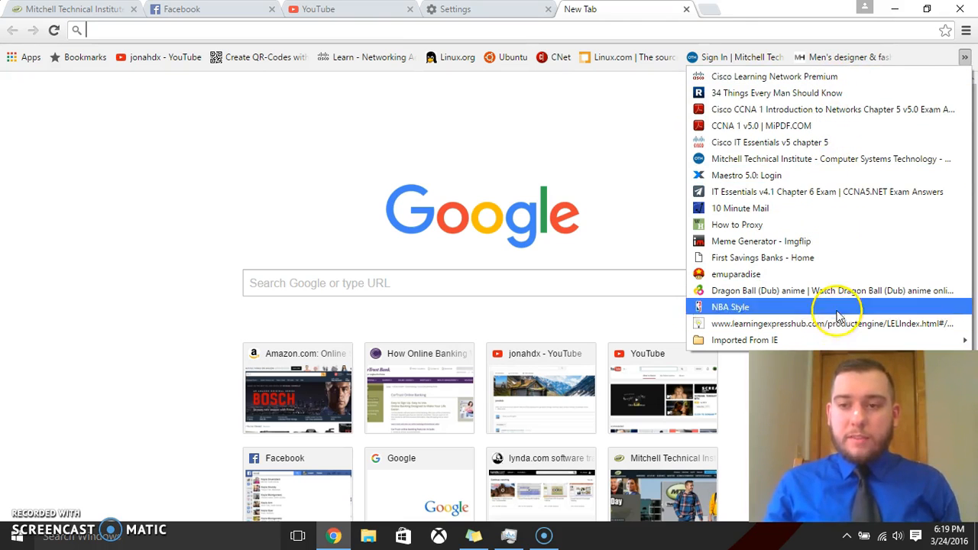
mouse_move(826, 309)
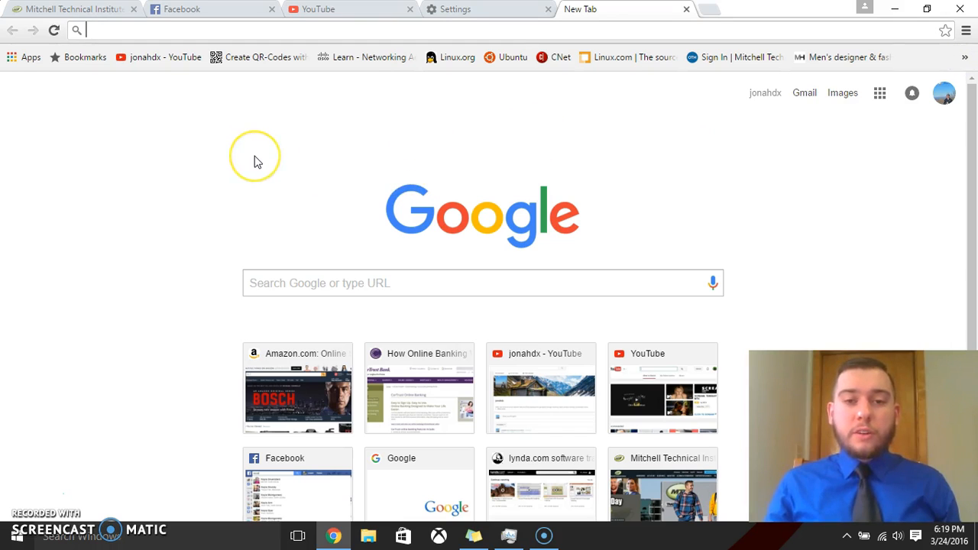
mouse_move(920, 170)
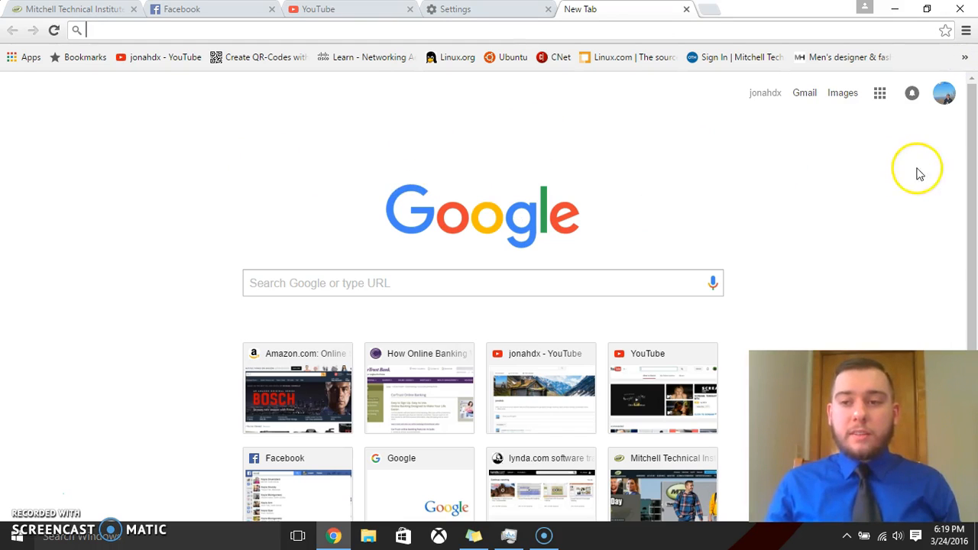
mouse_move(461, 124)
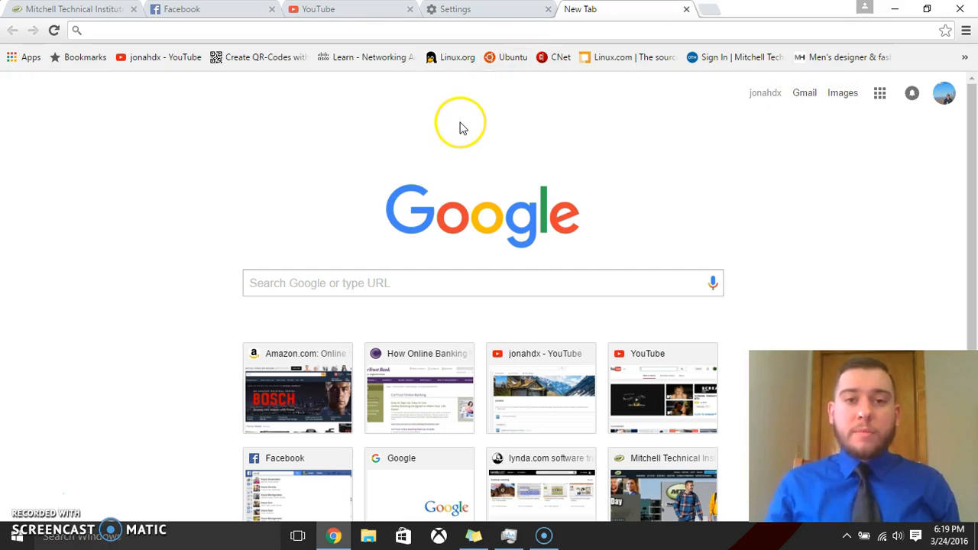
mouse_move(462, 138)
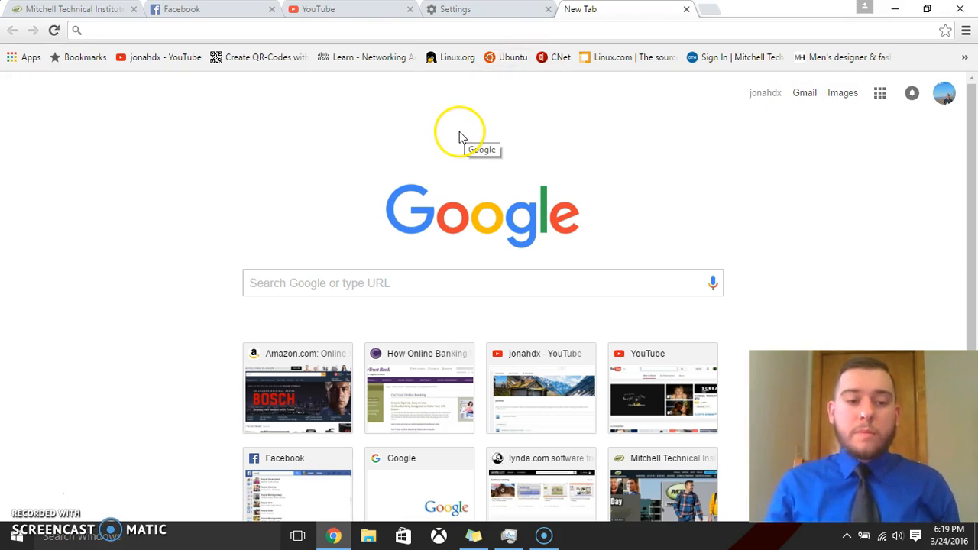